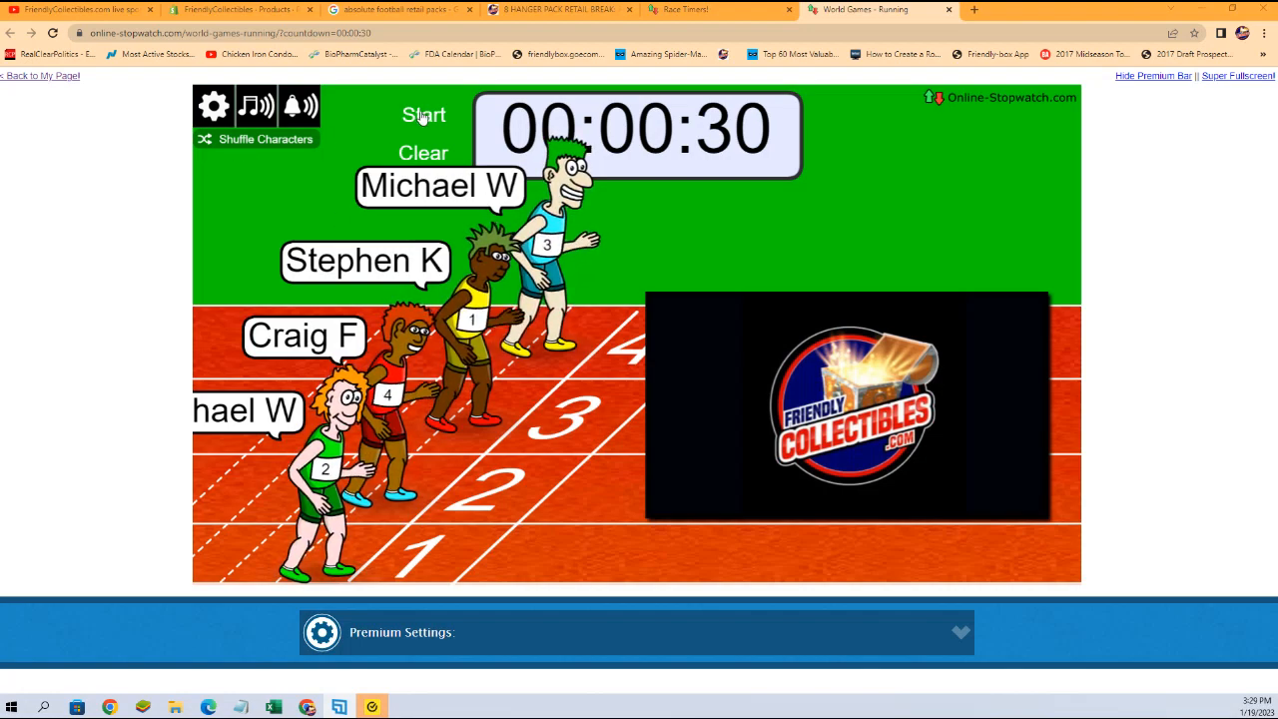
Step: Start the 30-second countdown so the four named runners set off racing
left_click(423, 114)
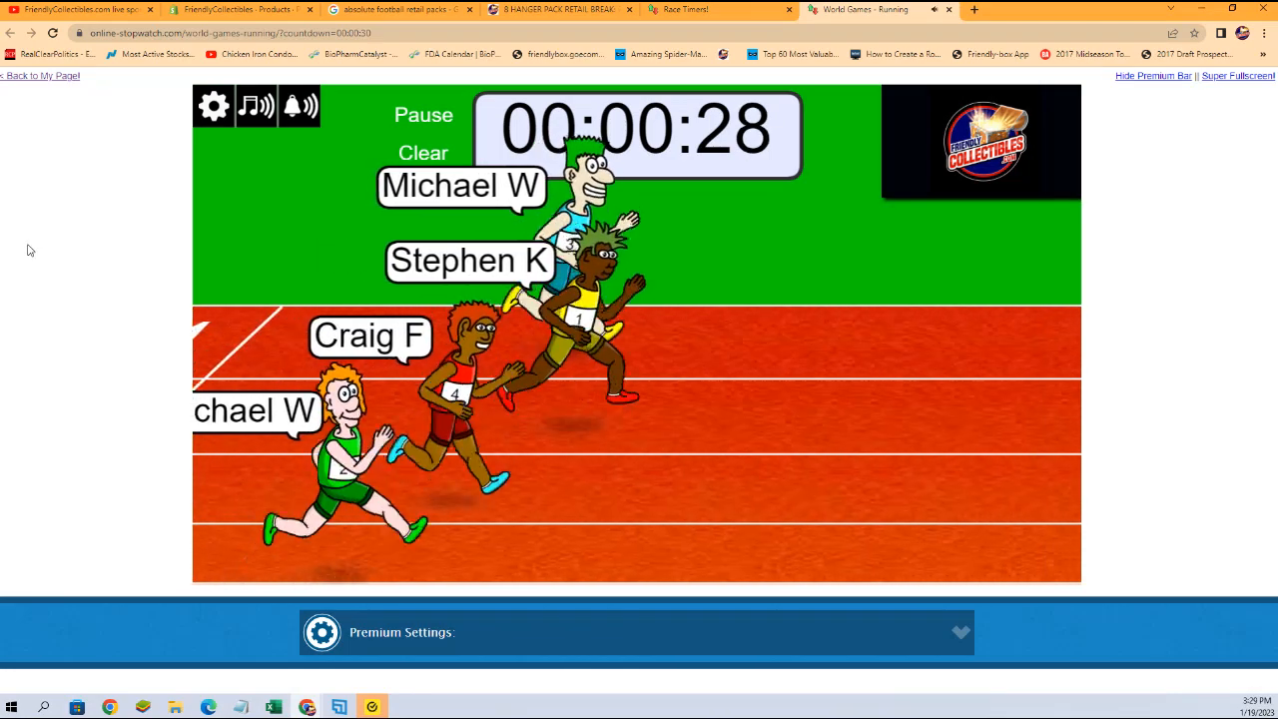